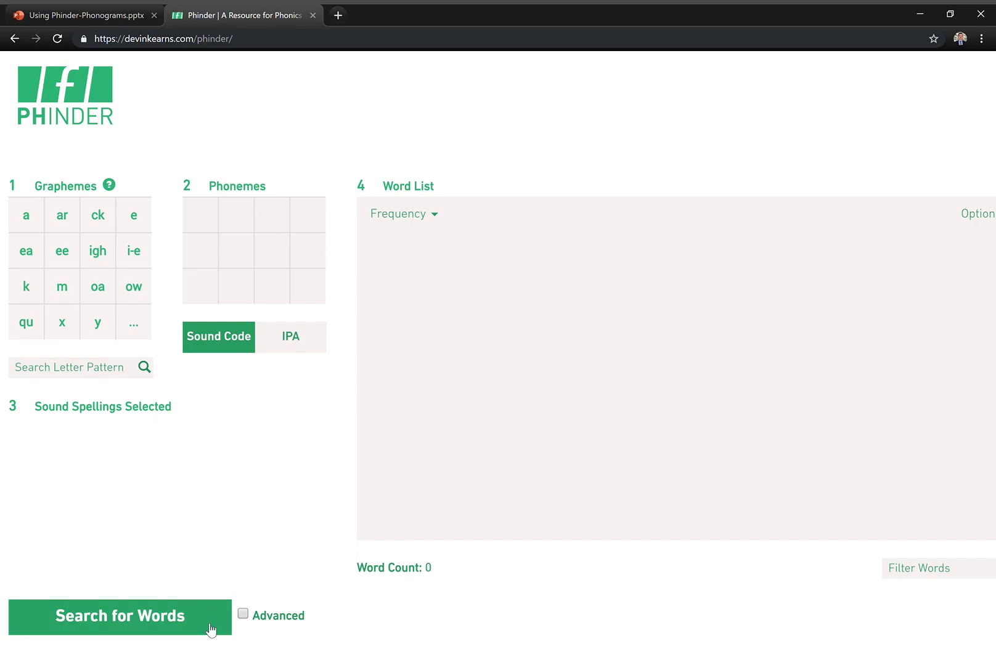
{"action": "mouse_move", "coordinate": [116, 622]}
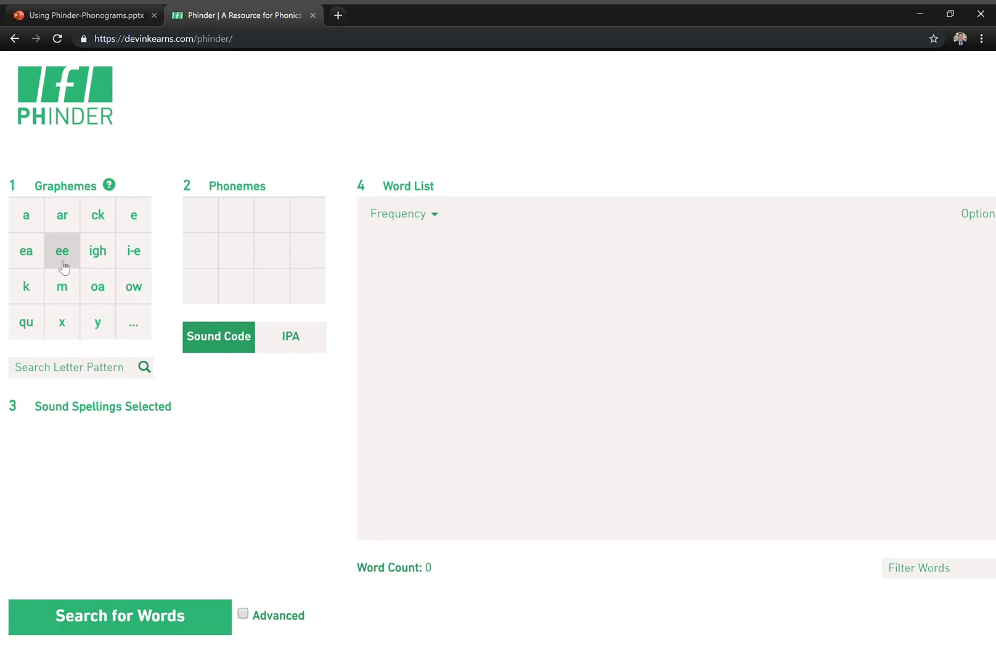
Pair the ai spelling with the long /ā/ sound, list its 1326 words, then look up the pattern 'n'.
{"action": "type", "text": "ai"}
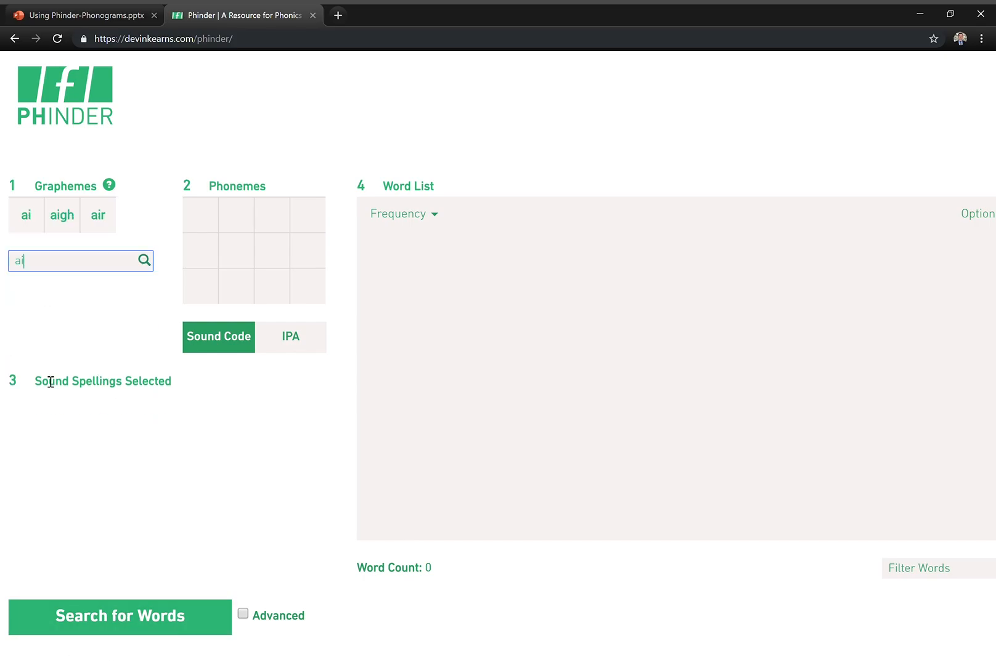
{"action": "left_click", "coordinate": [25, 214]}
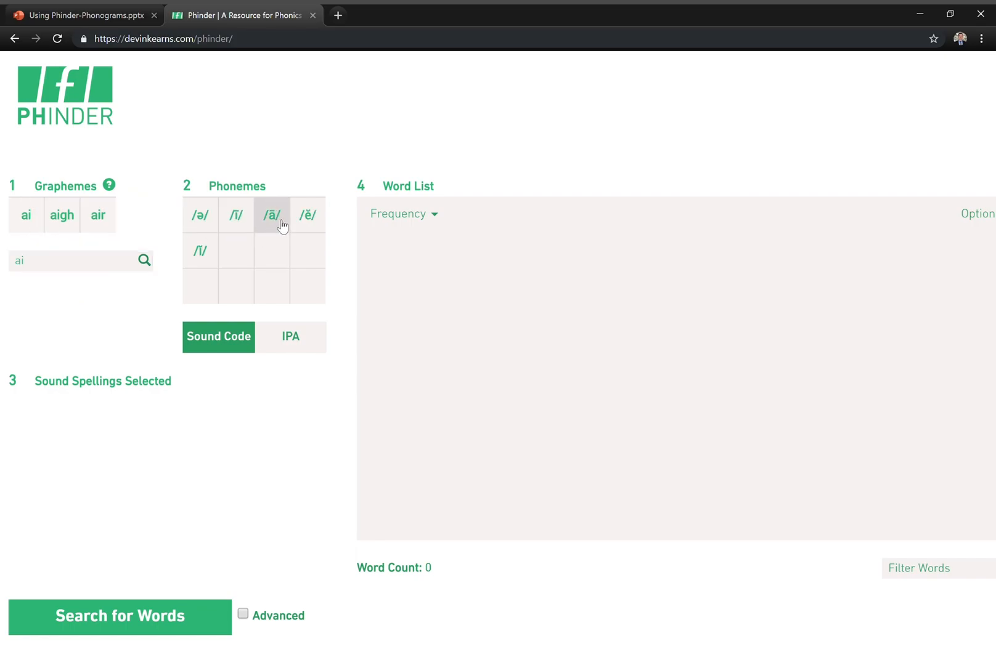
{"action": "left_click", "coordinate": [272, 214]}
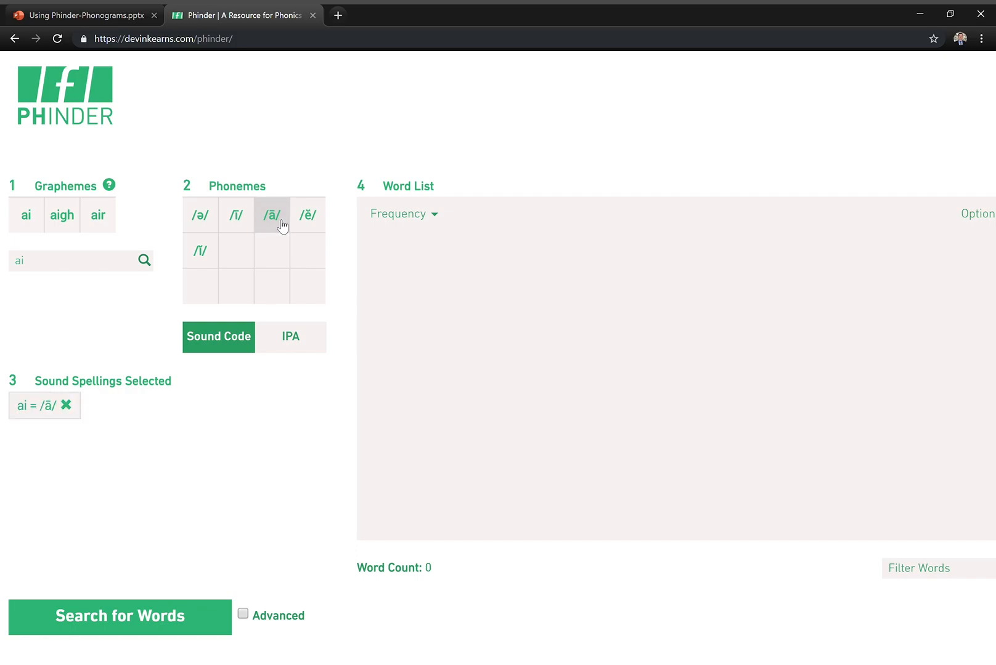
{"action": "mouse_move", "coordinate": [43, 409]}
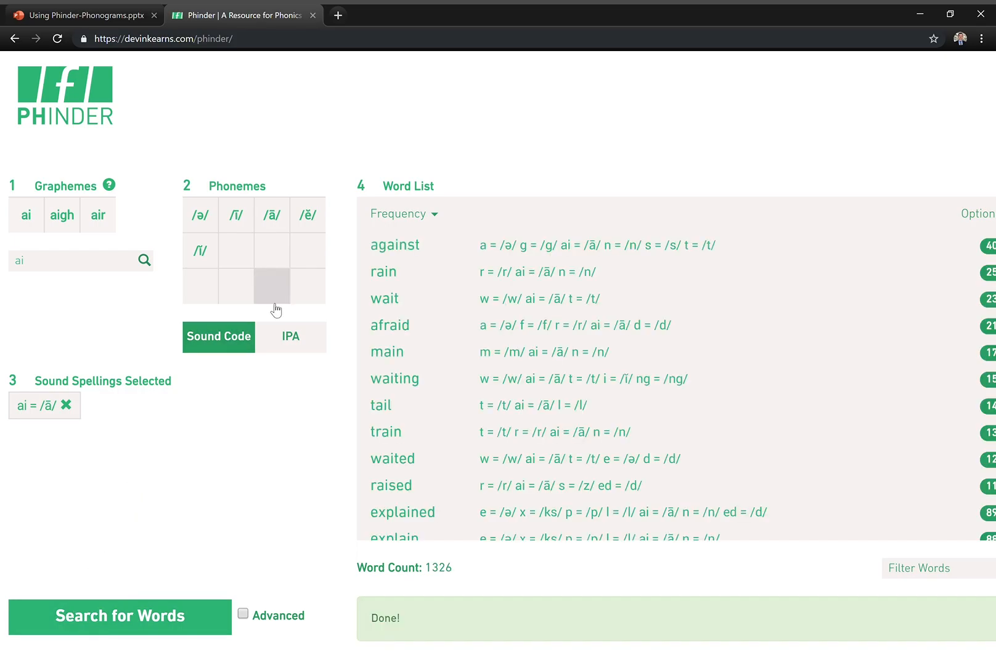
{"action": "left_click", "coordinate": [80, 259]}
{"action": "type", "text": "n"}
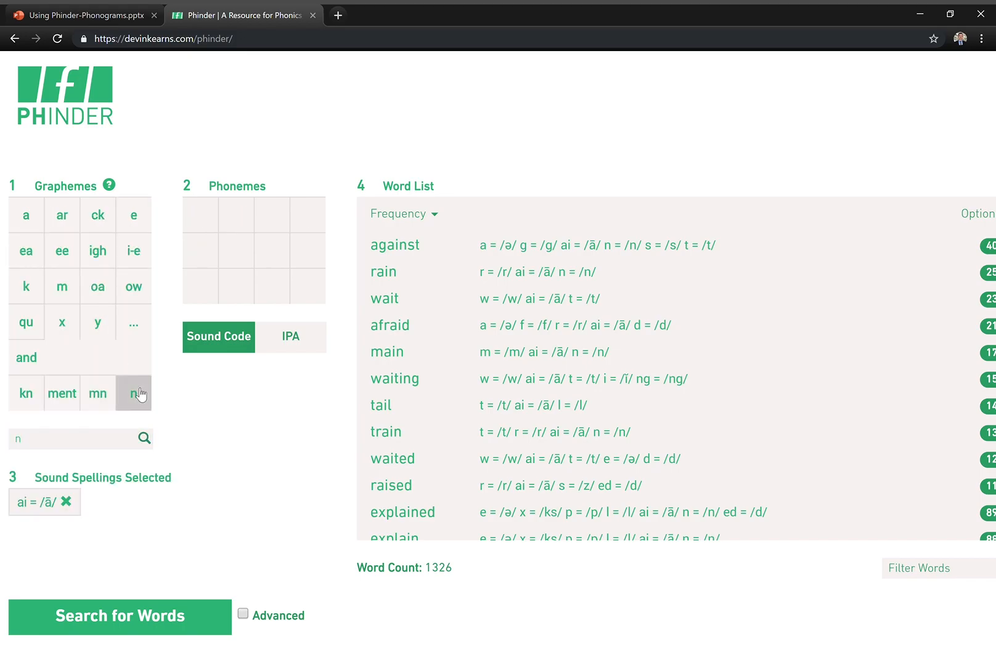
Add the n = /n/ spelling and combine it with ai = /ā/ into ain = /ān/.
{"action": "left_click", "coordinate": [133, 393]}
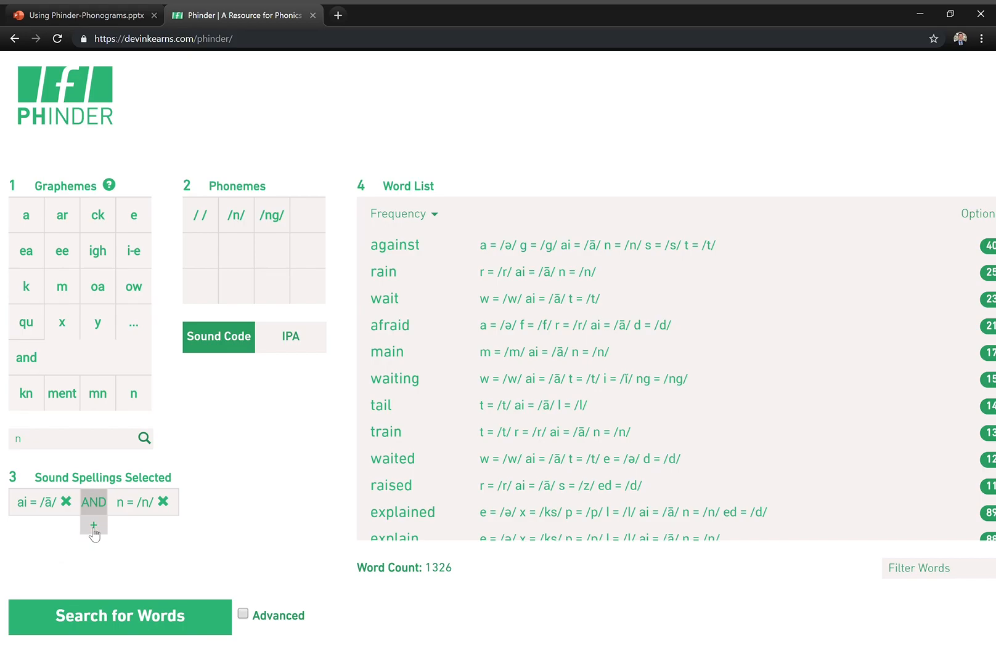
{"action": "left_click", "coordinate": [94, 525]}
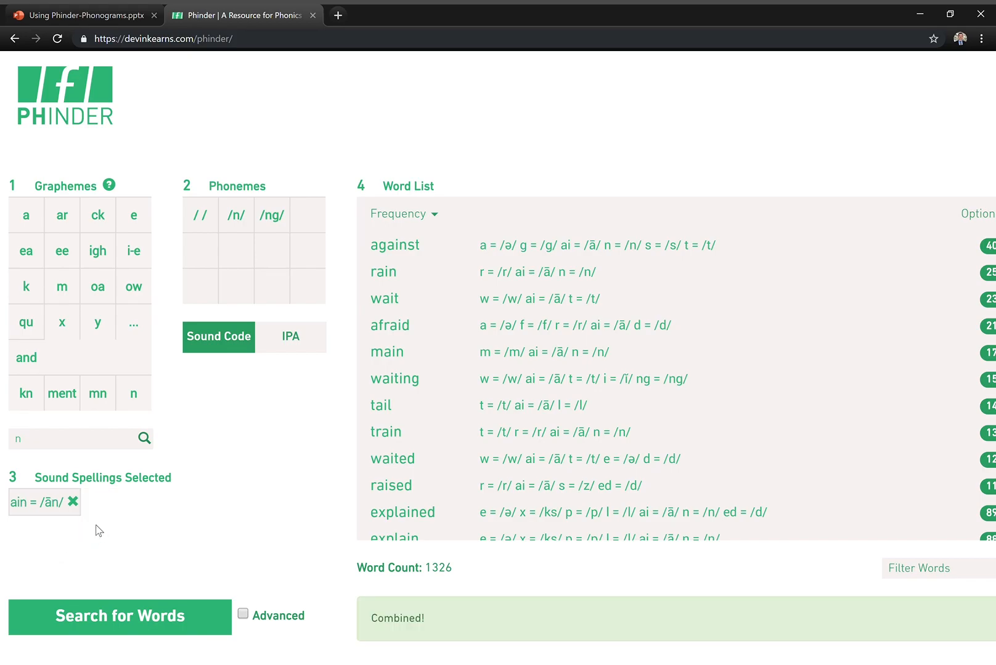
{"action": "mouse_move", "coordinate": [69, 533]}
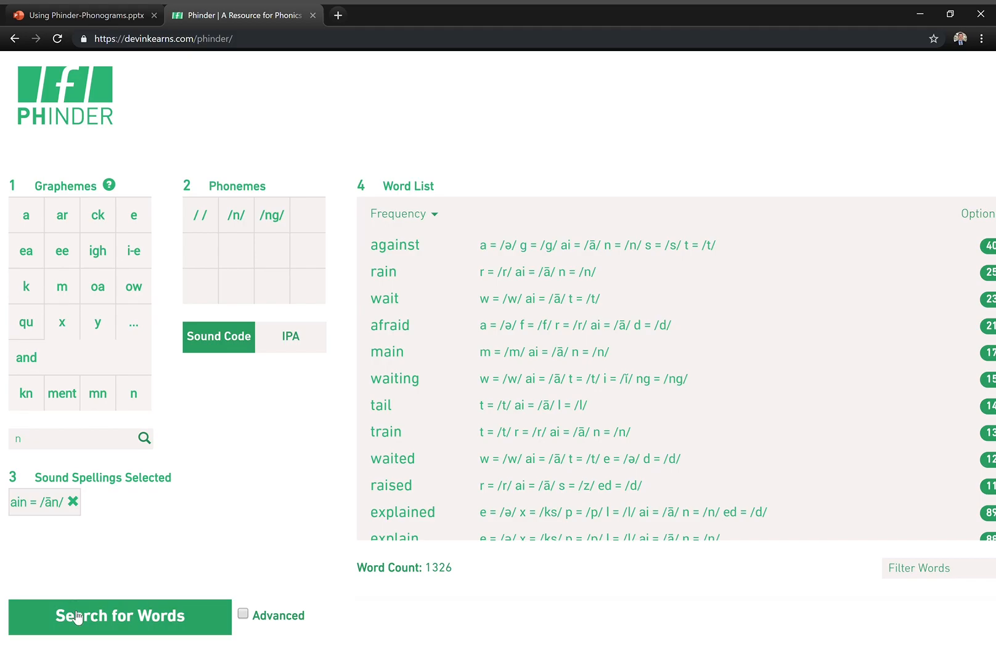
Search again to list the 533 words containing ain = /ān/, such as rain, main and train.
{"action": "left_click", "coordinate": [120, 616]}
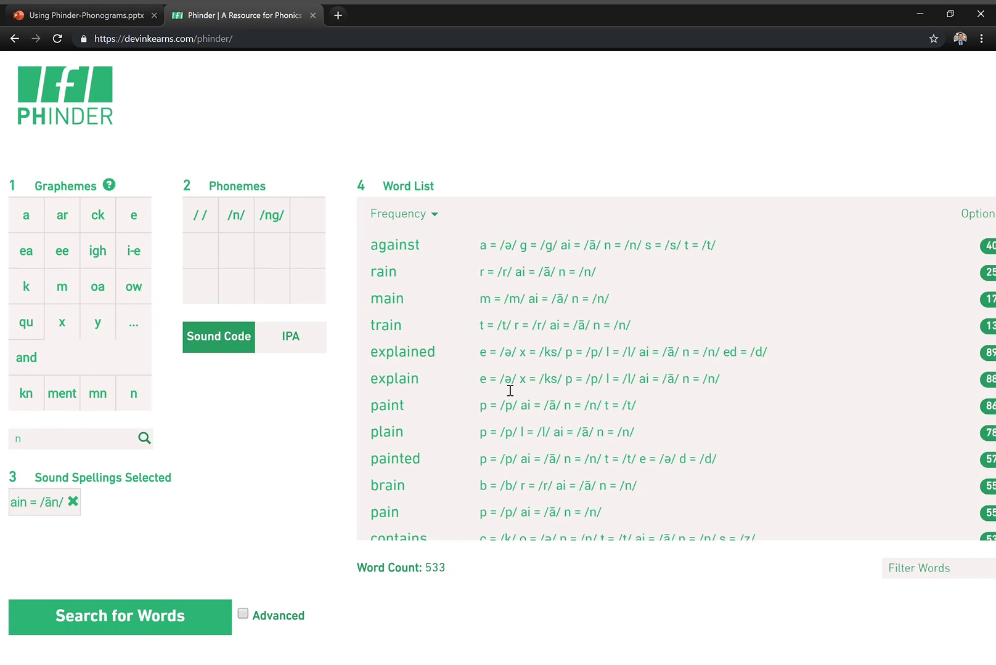
{"action": "mouse_move", "coordinate": [334, 440]}
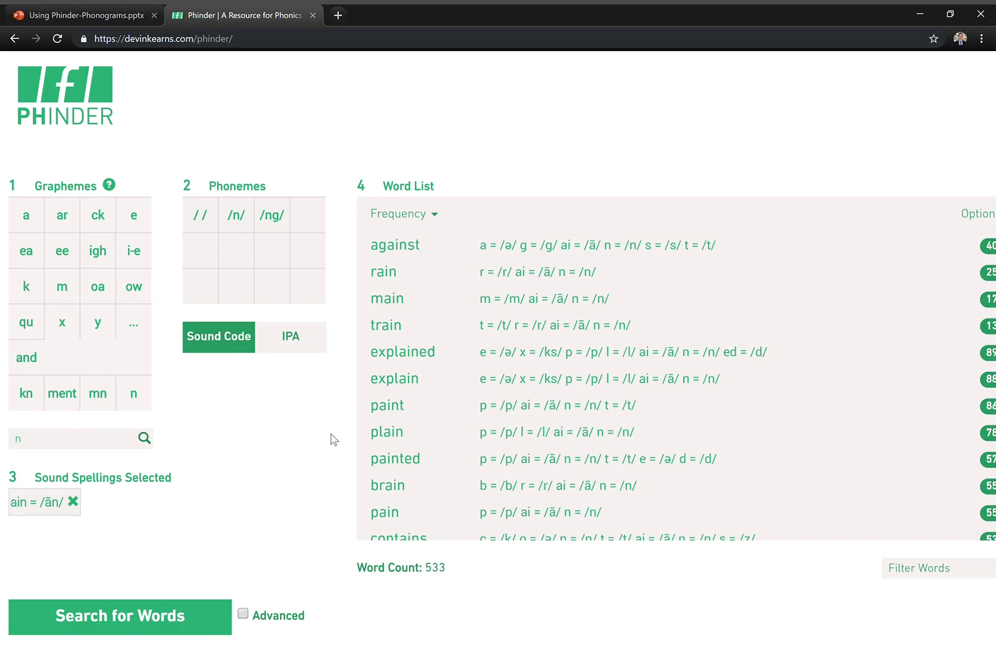
{"action": "mouse_move", "coordinate": [938, 111]}
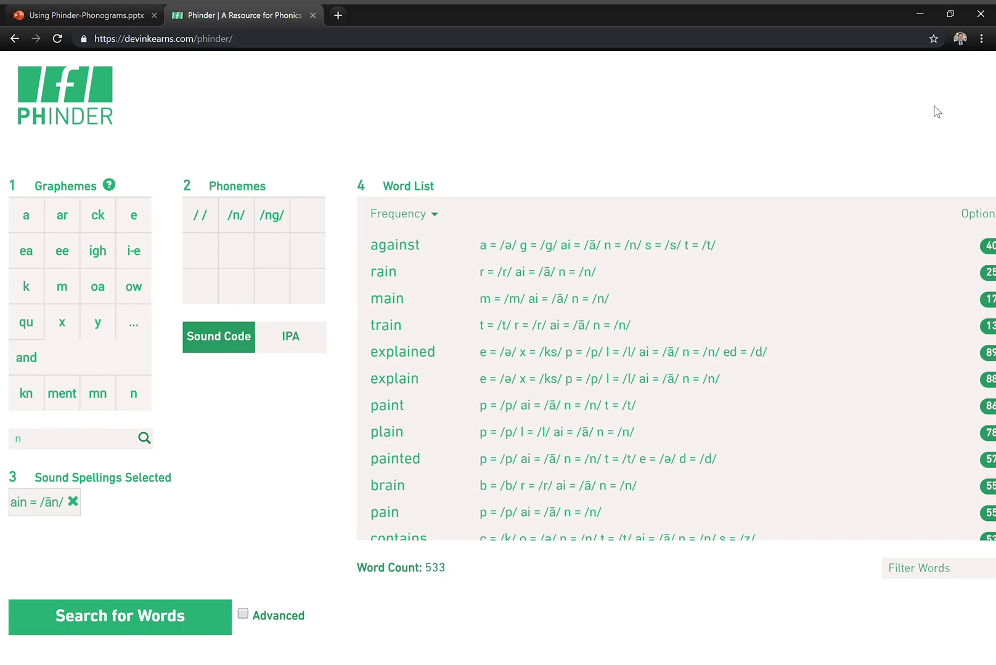